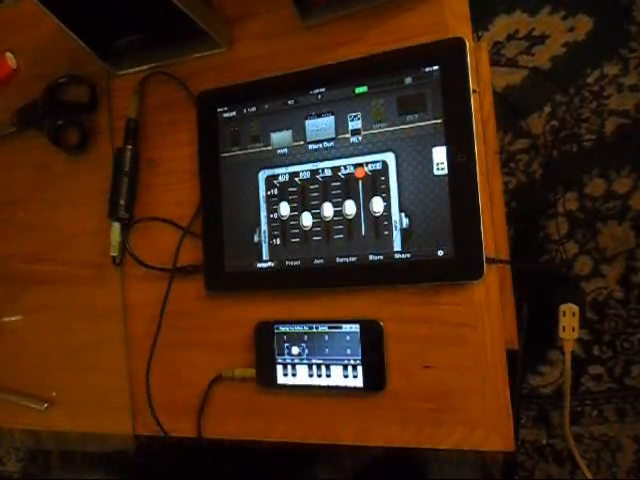
pyautogui.click(350, 380)
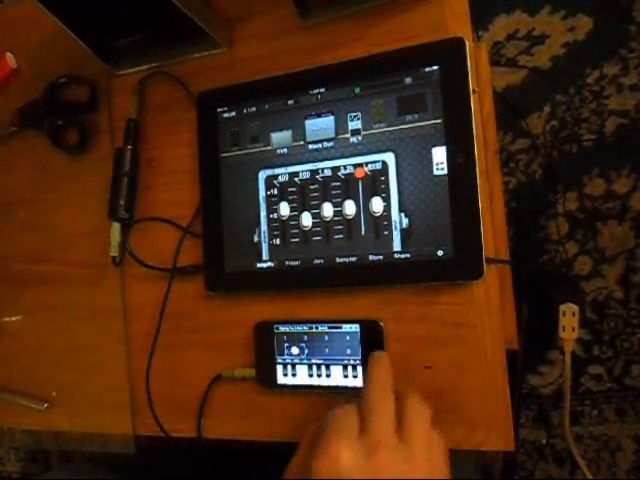